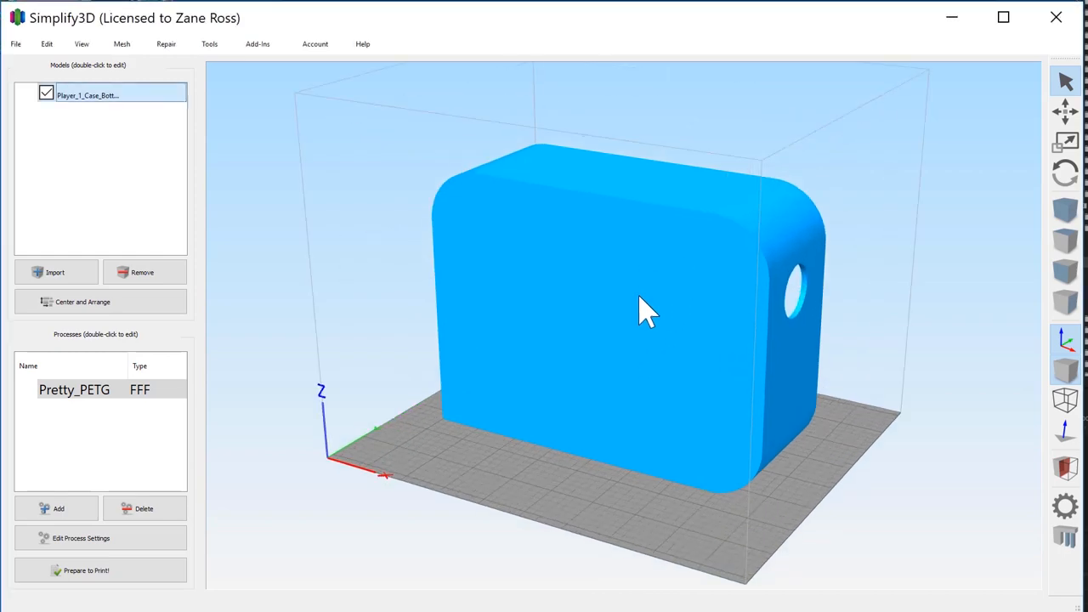
Orbit the controller case model to inspect its sides, underside, interior mounting posts and button-hole panel
drag(650, 309, 616, 425)
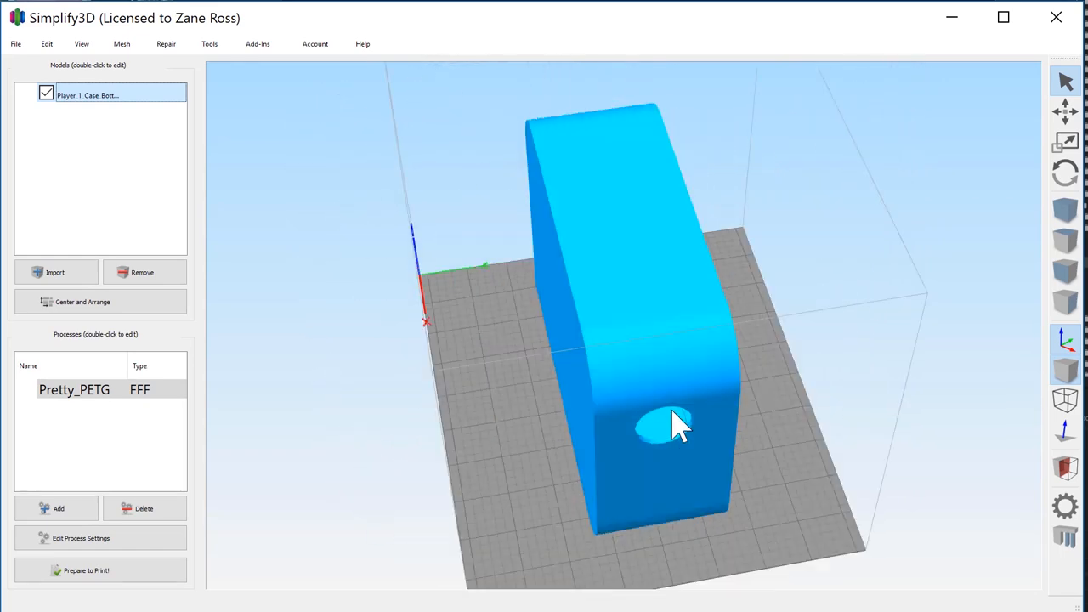
drag(677, 425, 655, 352)
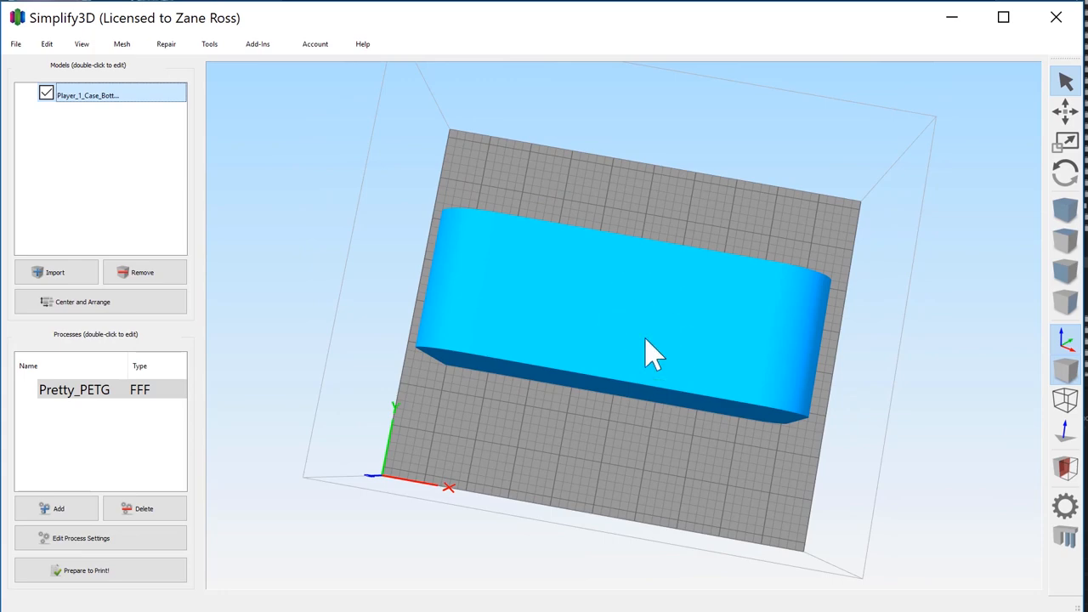
drag(650, 352, 672, 327)
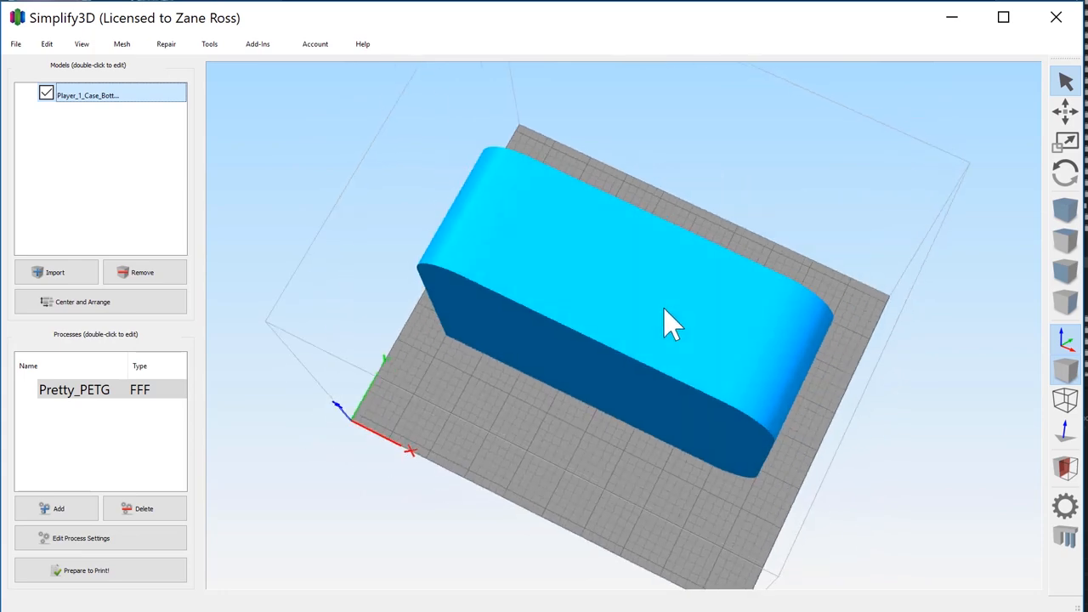
drag(672, 323, 497, 196)
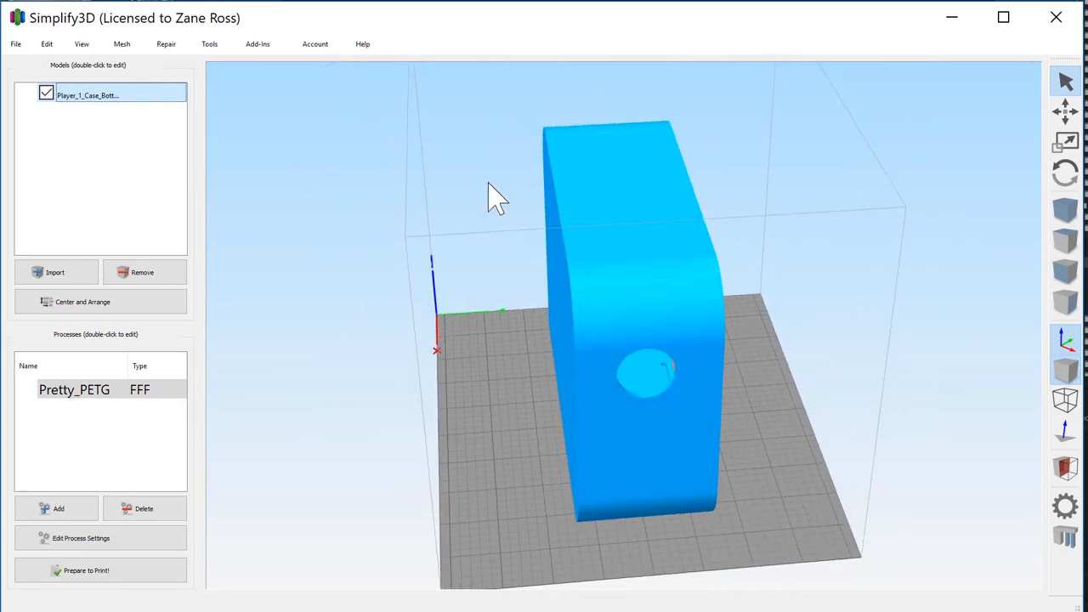
drag(497, 195, 779, 446)
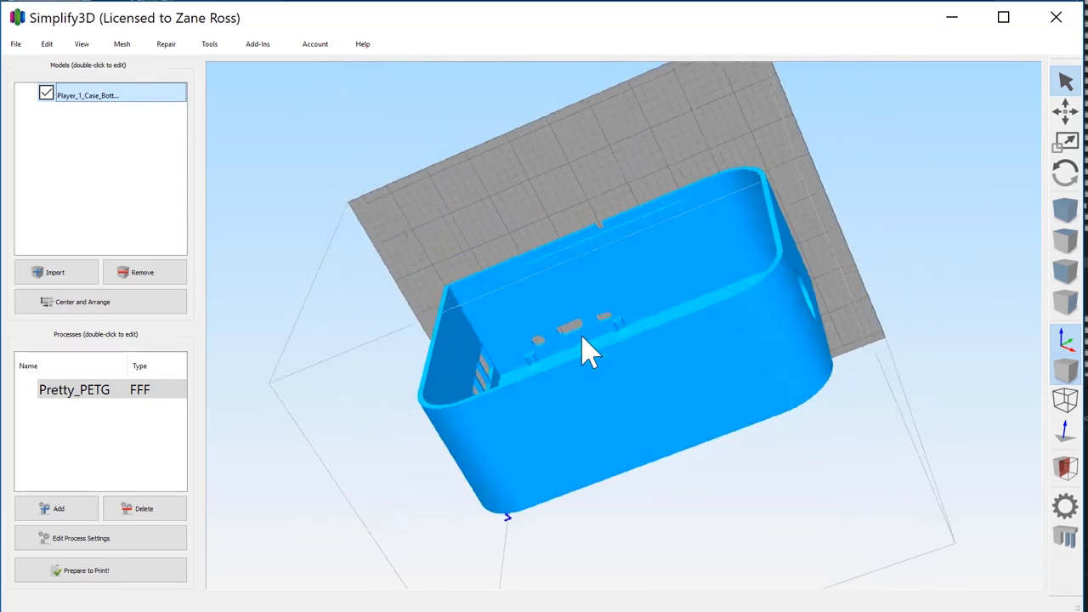
drag(591, 352, 544, 404)
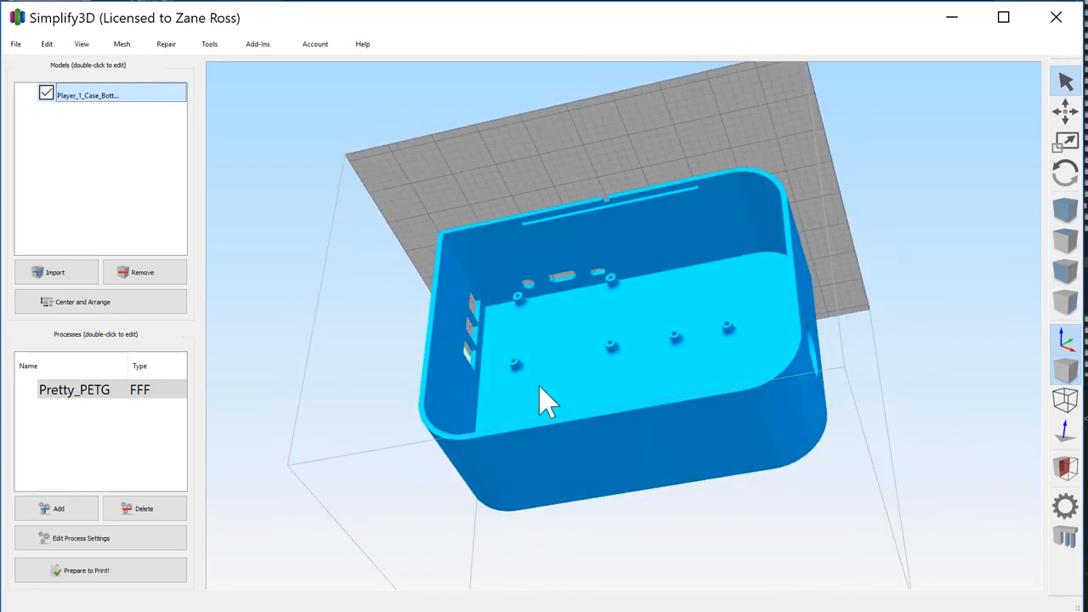
mouse_move(508, 342)
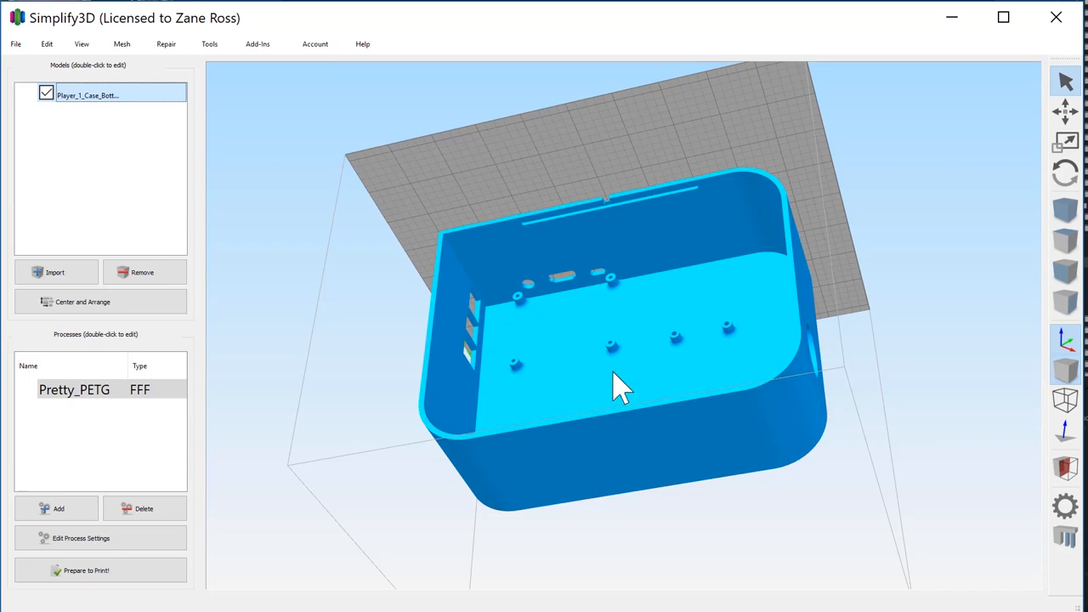
drag(621, 388, 609, 234)
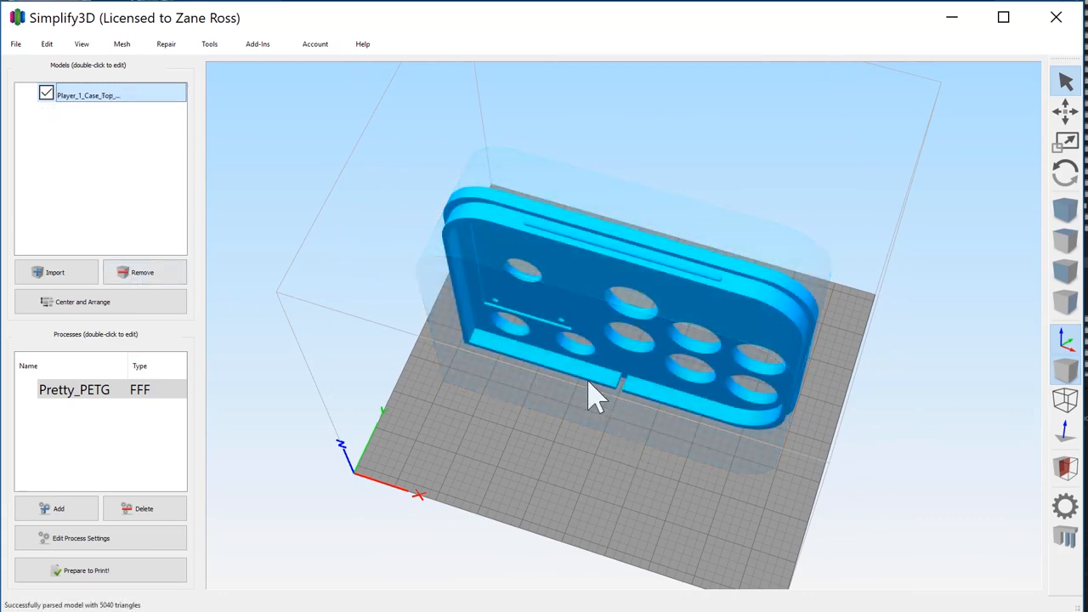
drag(595, 395, 701, 425)
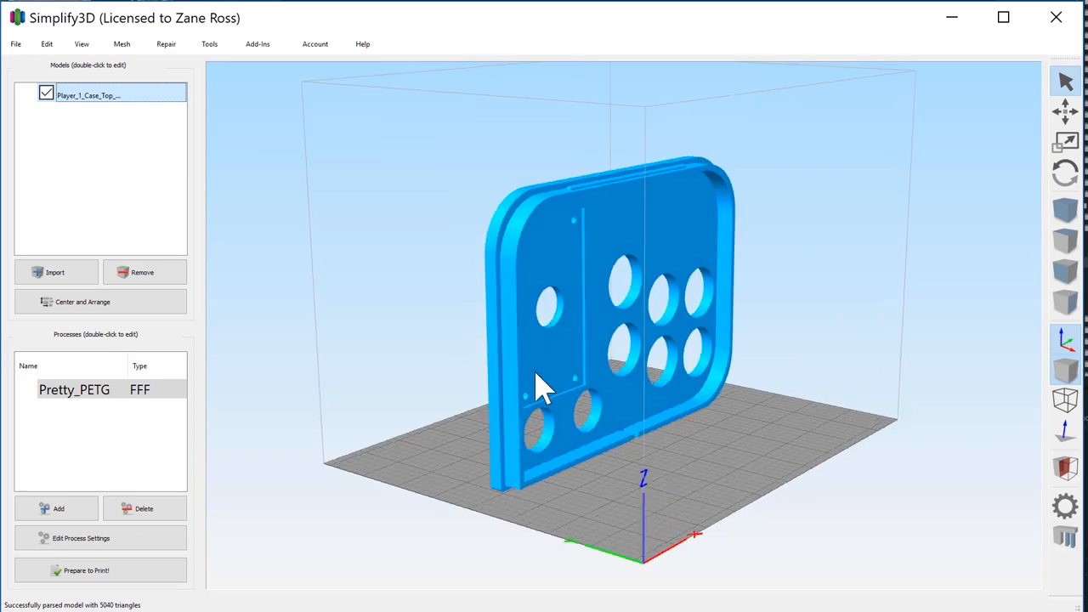
drag(544, 382, 731, 524)
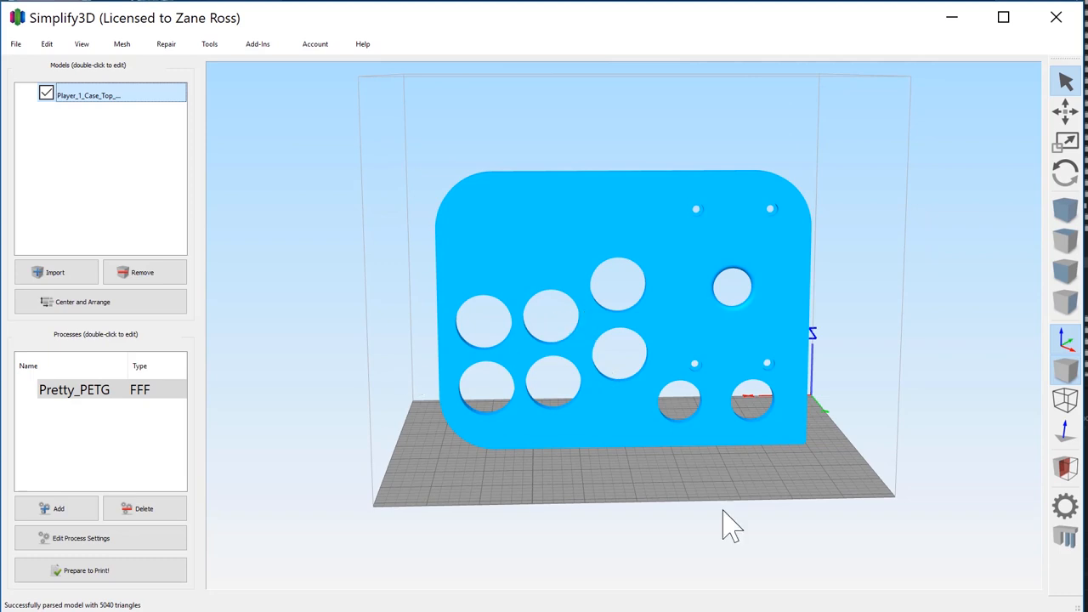
mouse_move(731, 476)
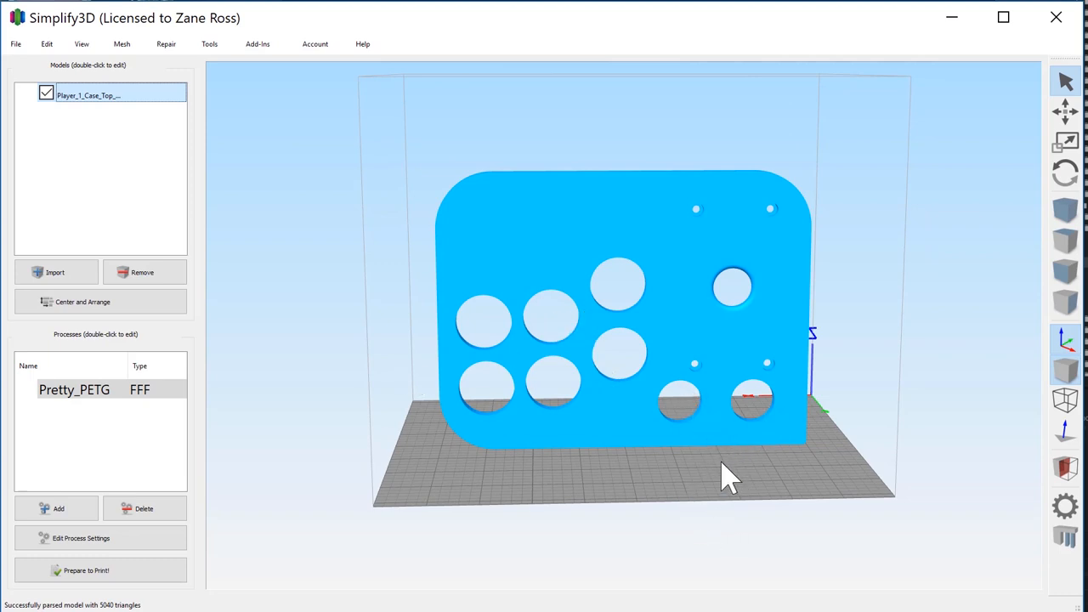
mouse_move(757, 408)
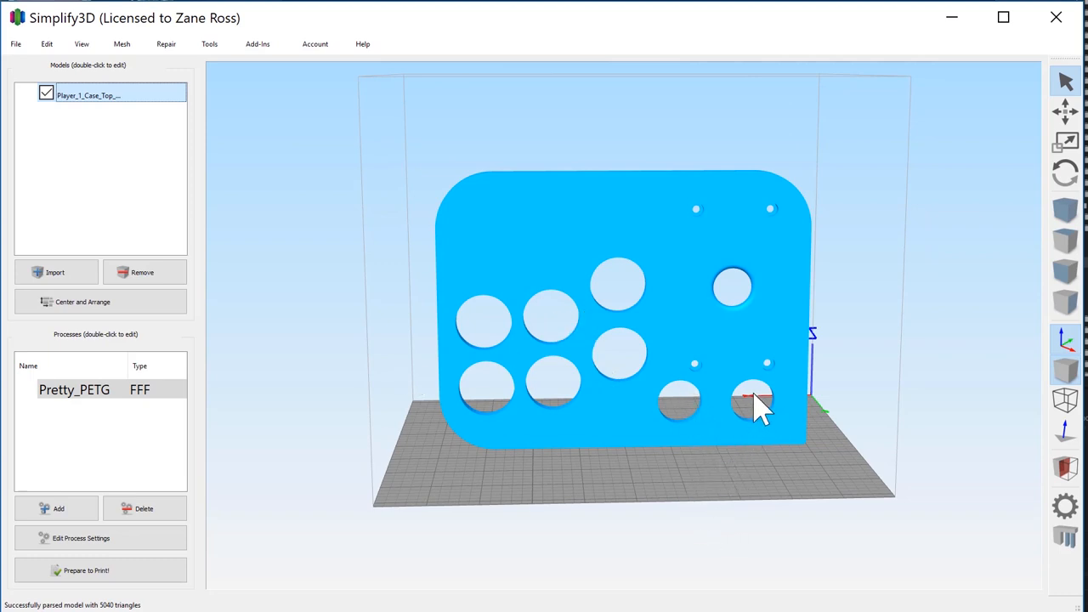
mouse_move(468, 451)
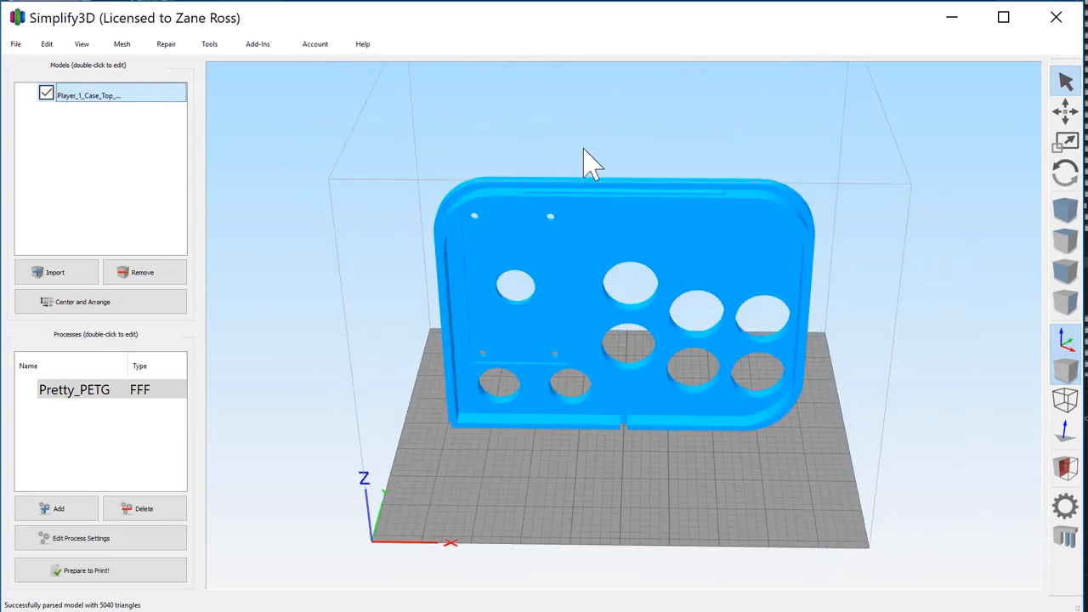
mouse_move(706, 93)
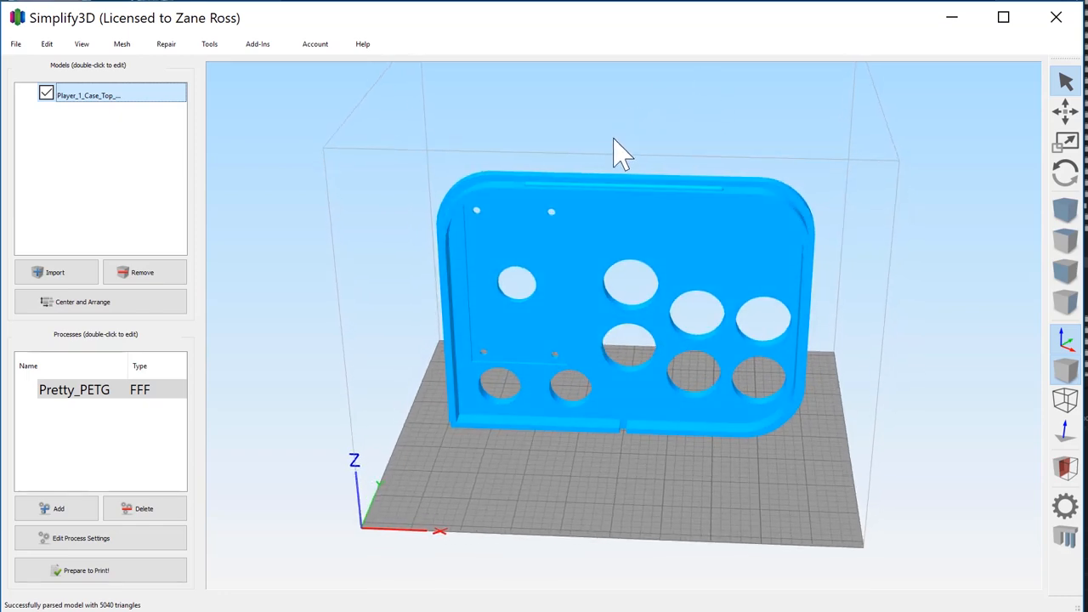
drag(621, 153, 629, 365)
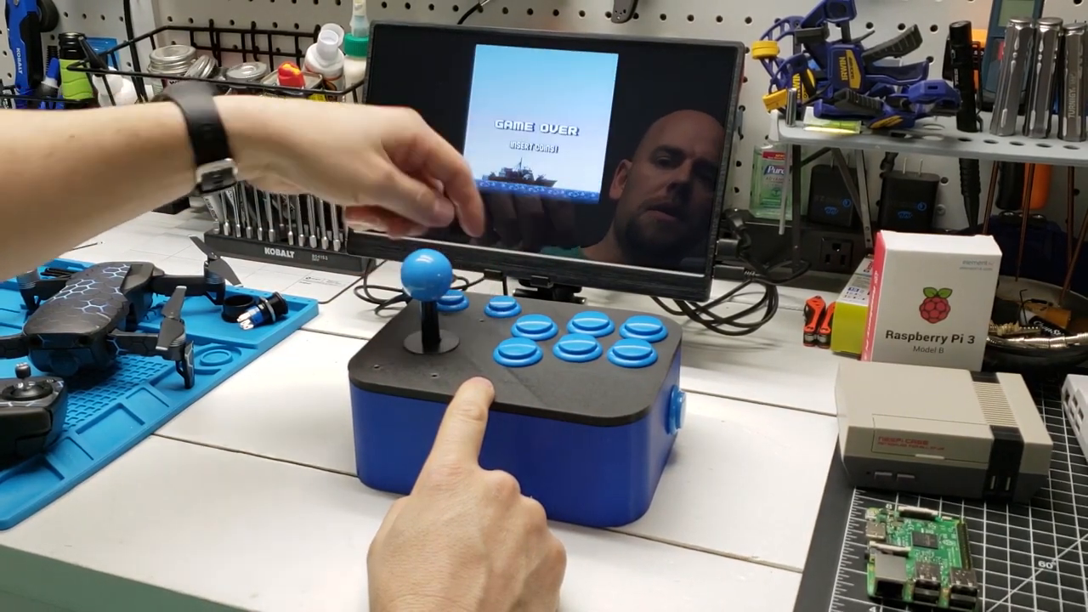
Clear Game Over on the arcade controller and start Aero Fighters to reach the player select screen
click(466, 398)
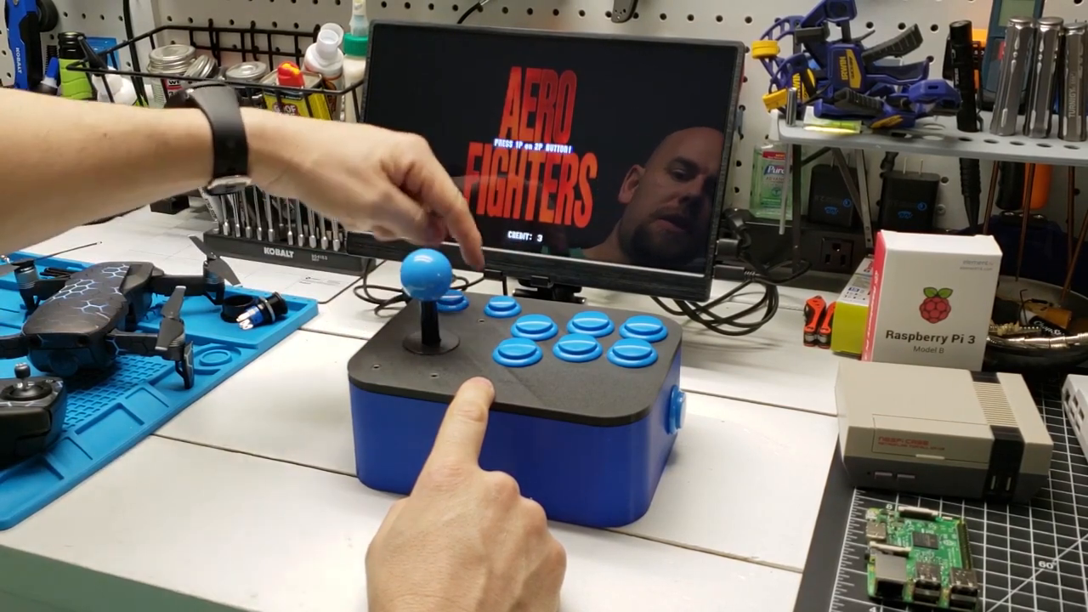
click(510, 340)
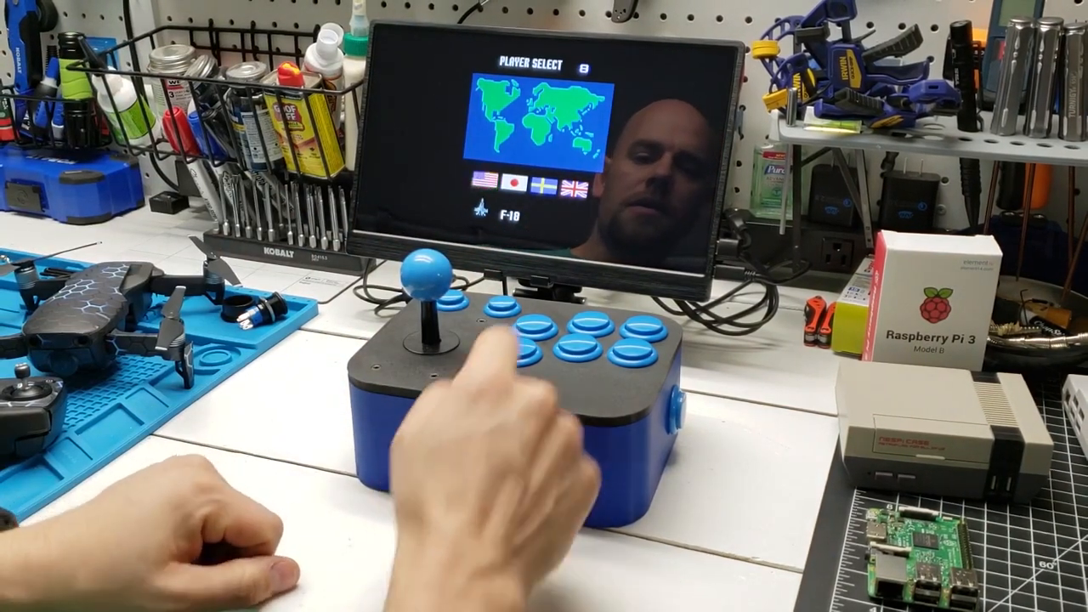